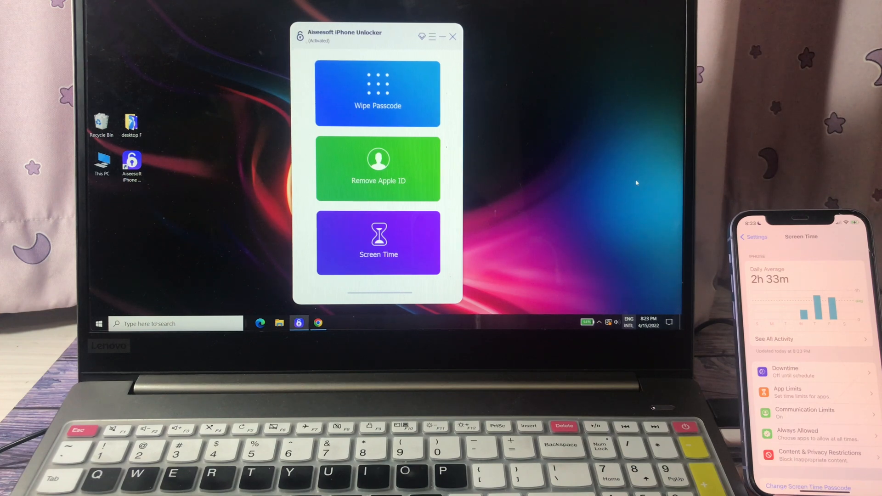
mouse_move(592, 155)
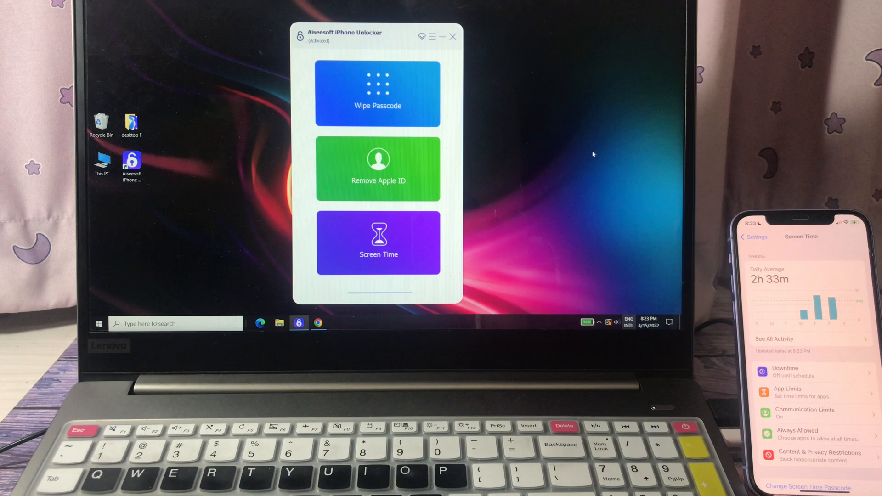
mouse_move(522, 205)
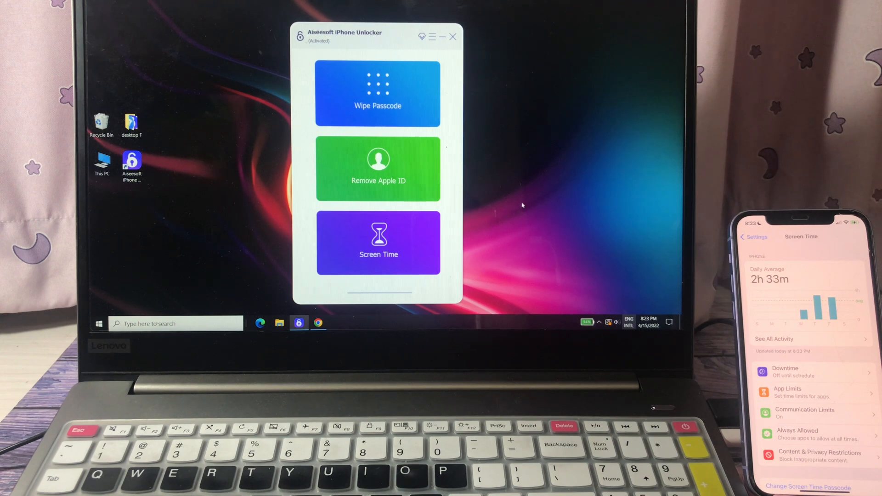
mouse_move(470, 224)
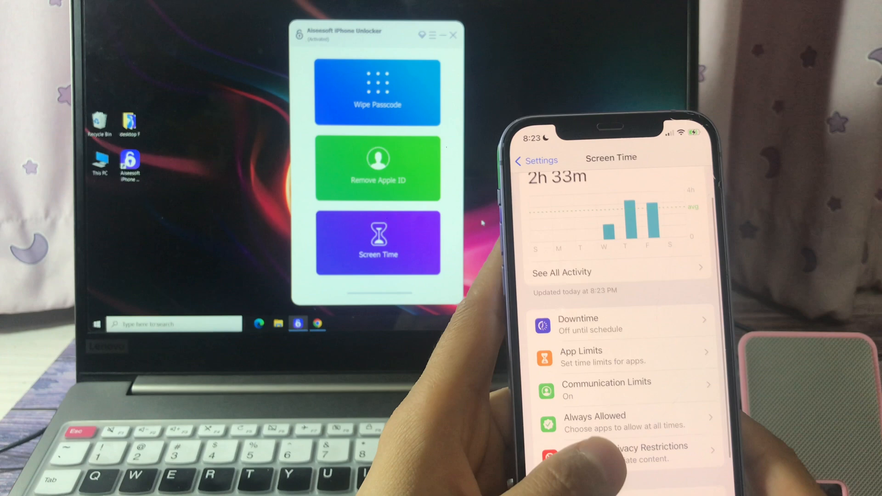
Choose the Screen Time mode to reach the Remove Screen Time passcode page.
scroll("down", 3)
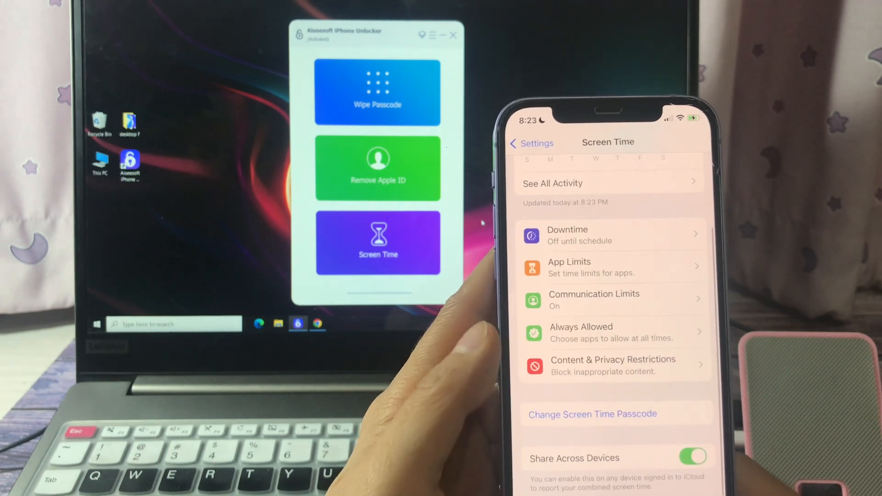
scroll("up", 3)
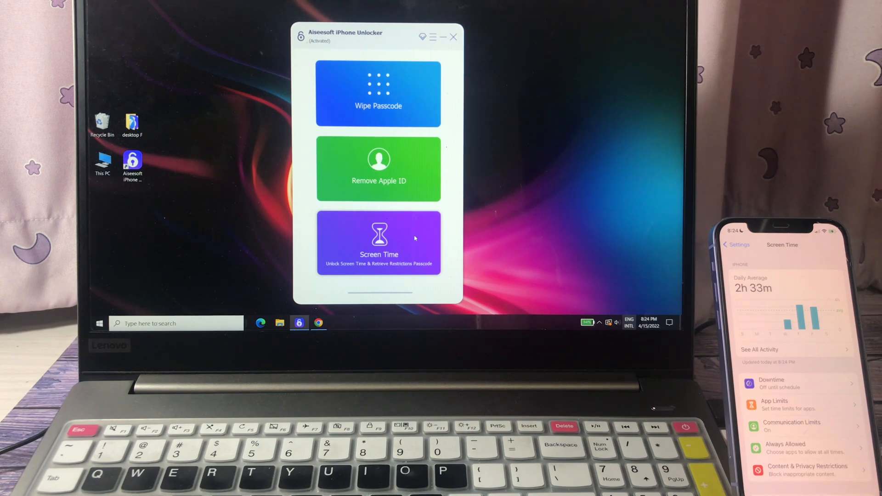
left_click(378, 243)
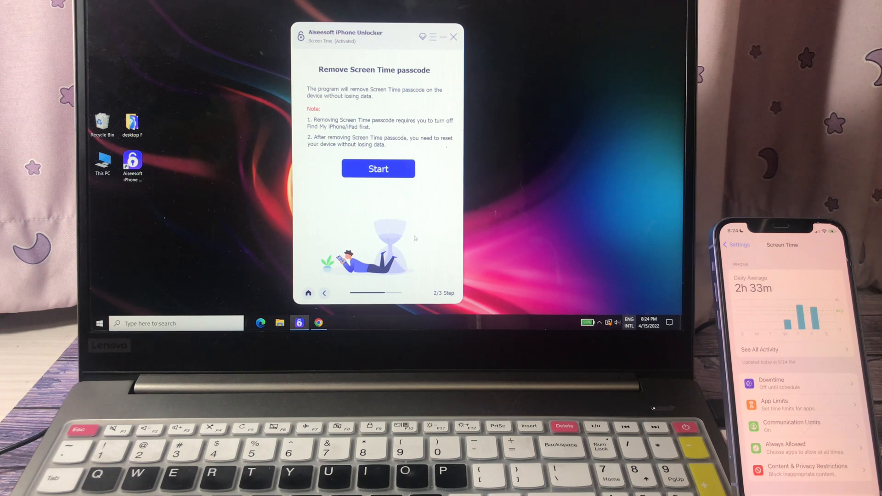
mouse_move(376, 185)
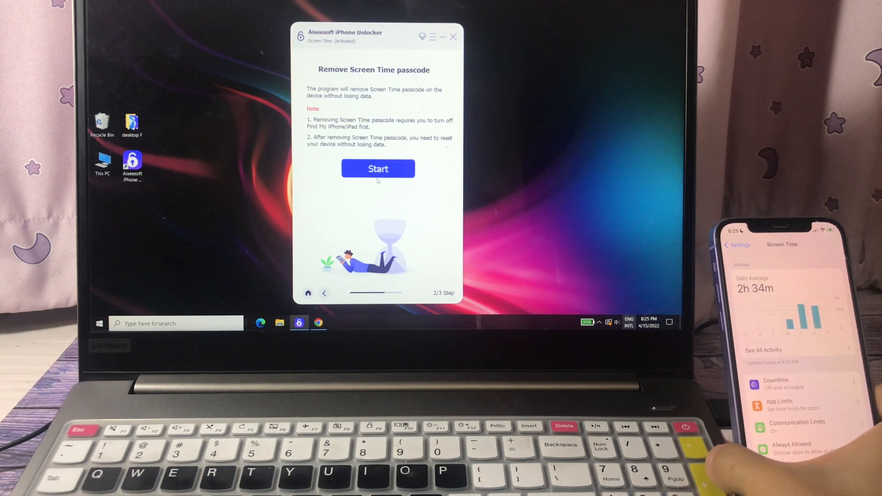
left_click(377, 169)
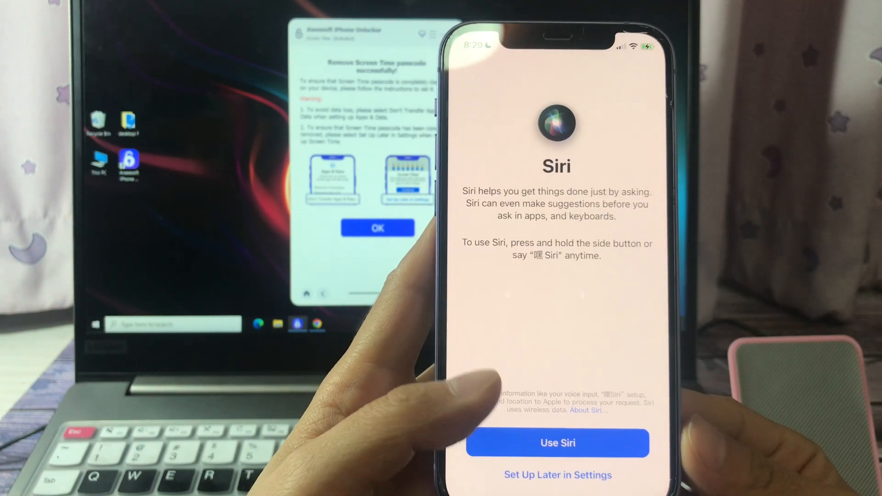
Accept Use Siri and continue through the remaining setup screens into Settings.
left_click(557, 443)
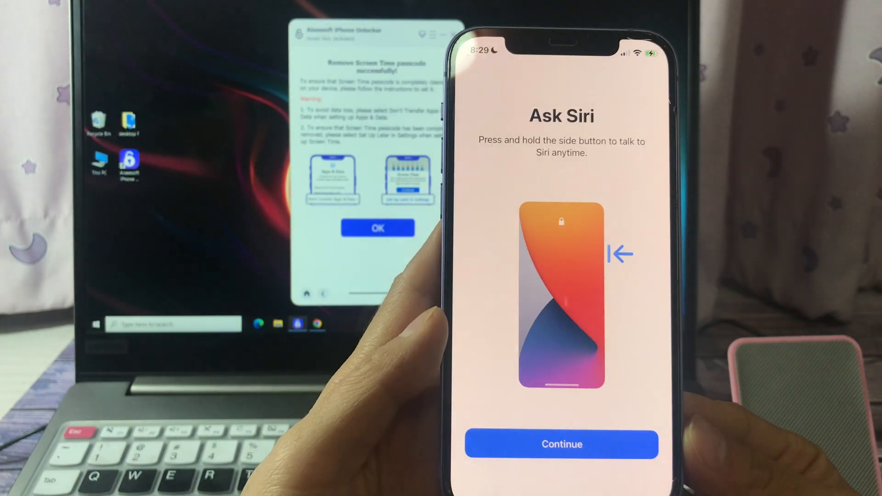
left_click(561, 444)
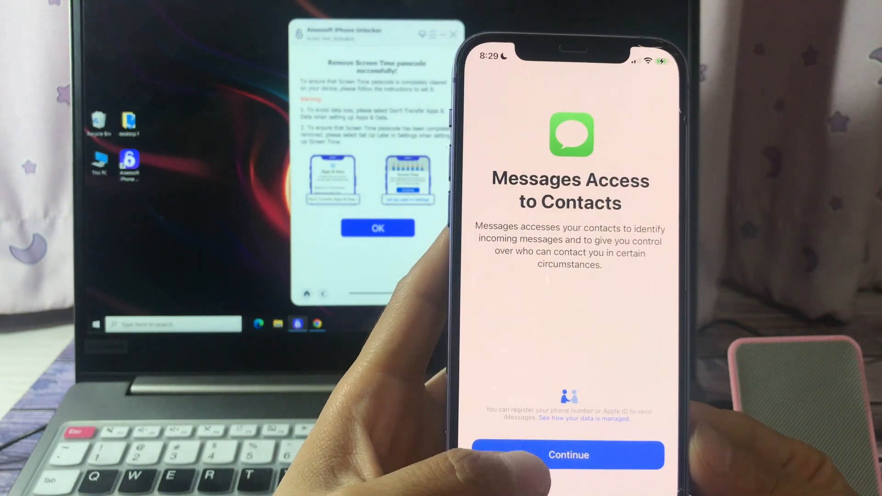
left_click(569, 455)
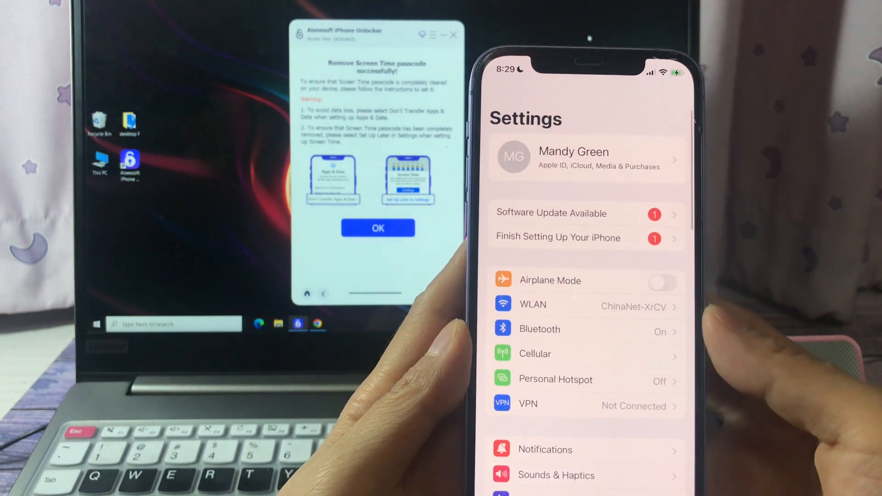
scroll("down", 3)
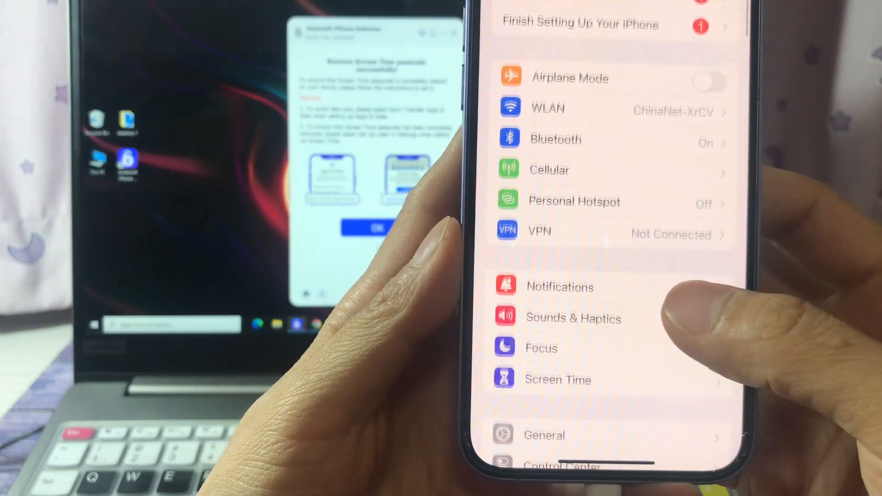